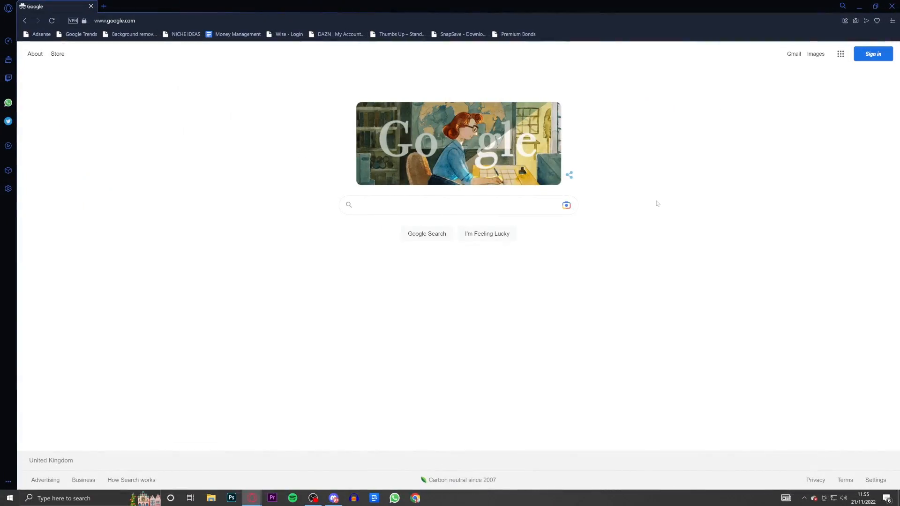
mouse_move(427, 233)
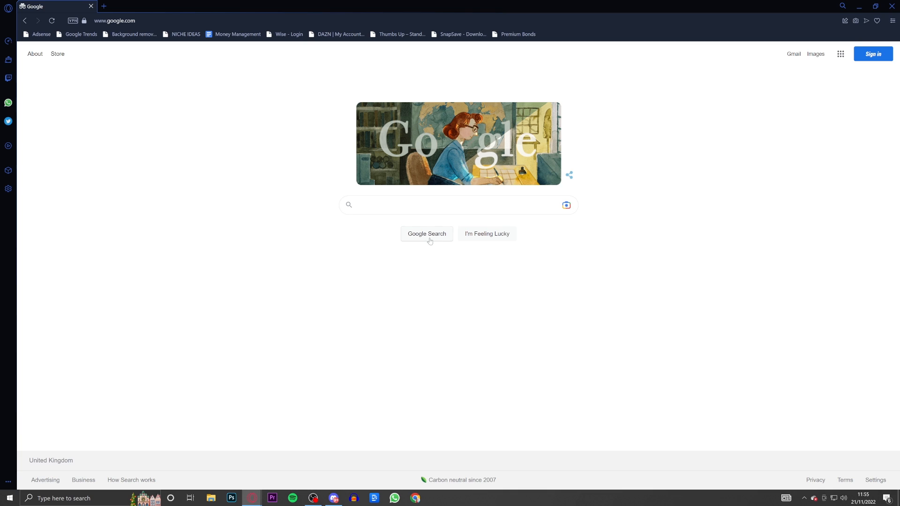
mouse_move(337, 317)
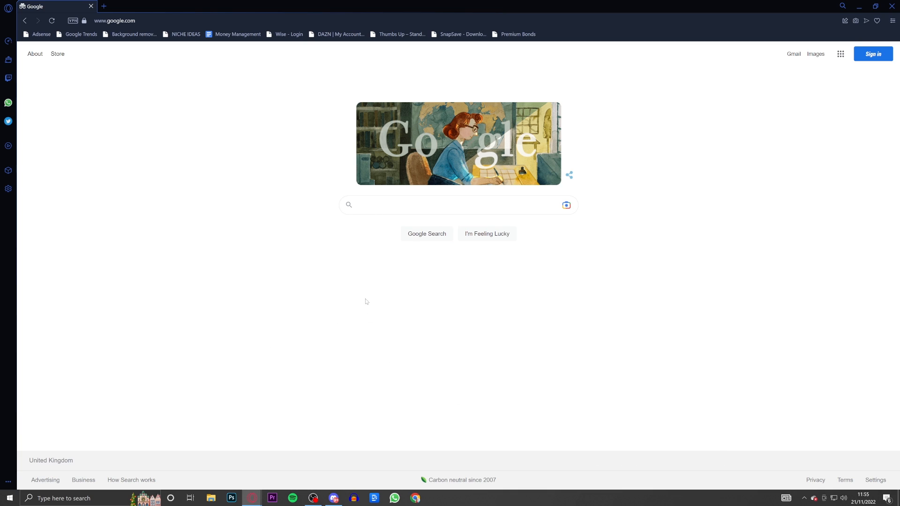
Step: Search Google for 'lively wallpaper' and scroll through the results
left_click(448, 204)
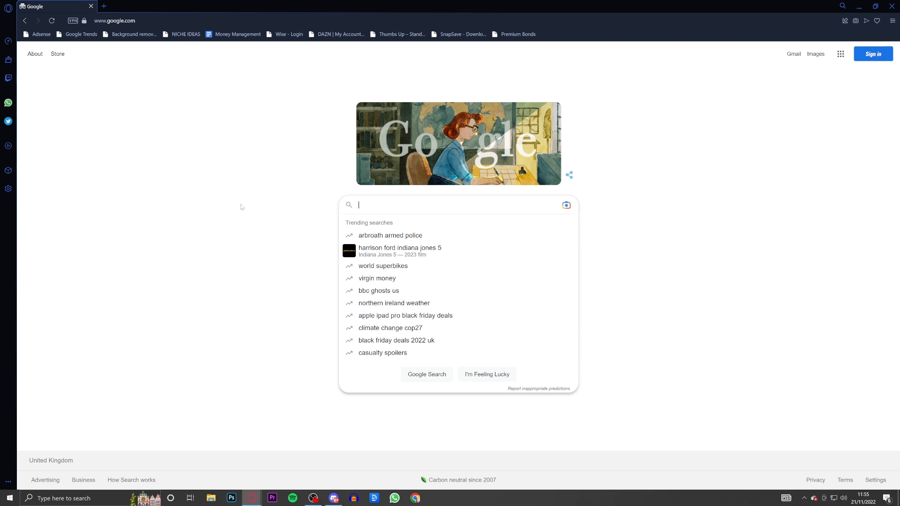
type("lively wallpaper")
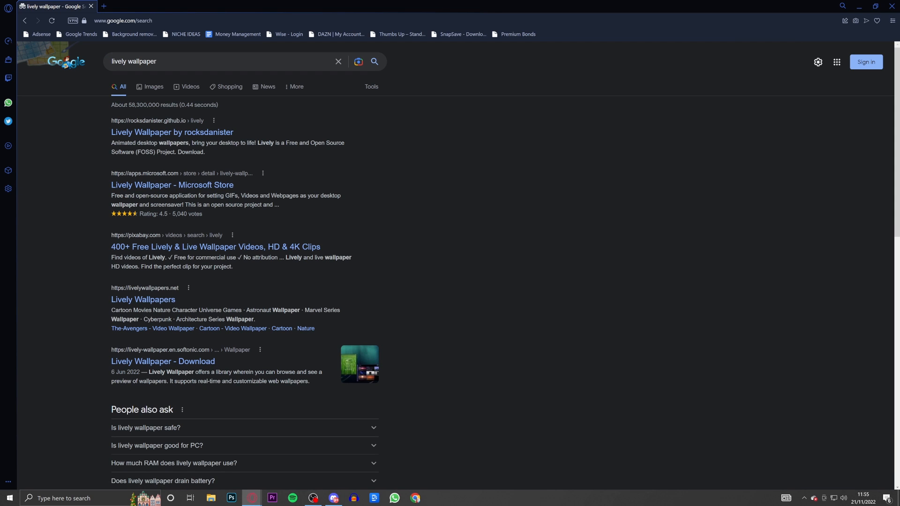
scroll("down", 3)
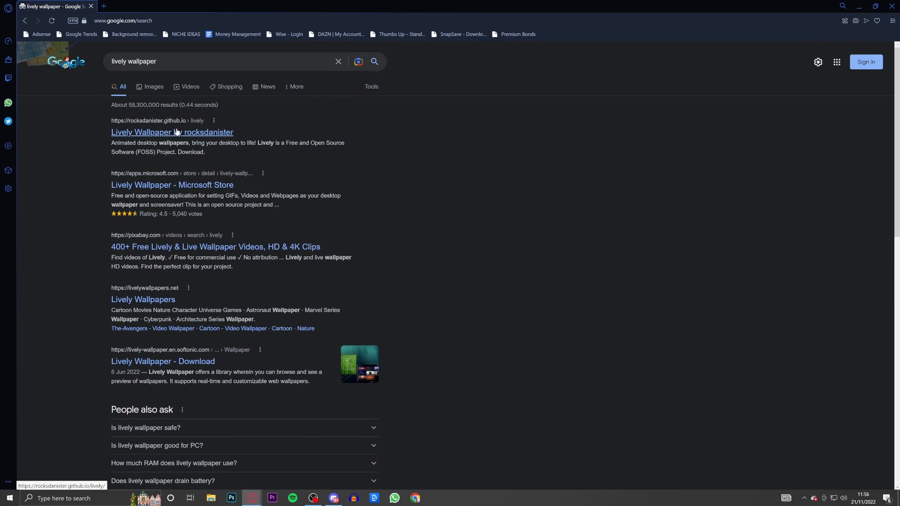
Step: Open the rocksdanister Lively Wallpaper site and go to its v2.0.5.0 download section
left_click(172, 132)
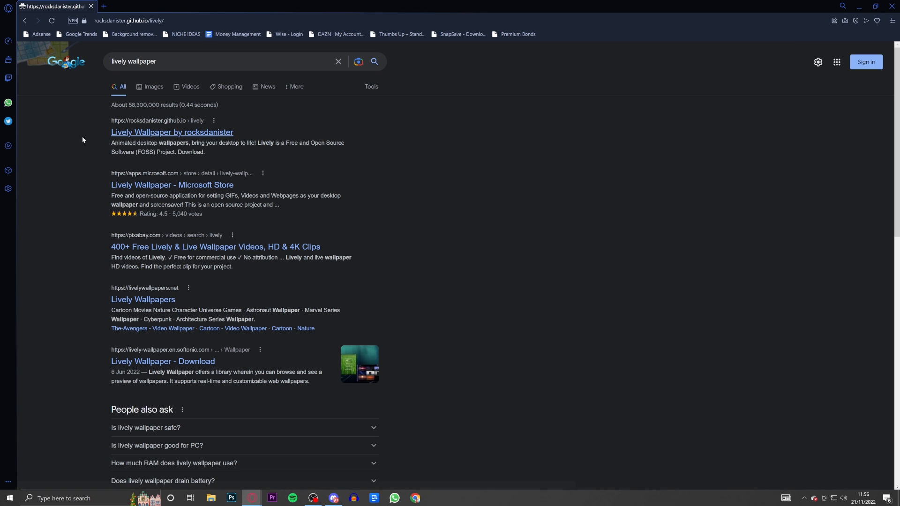
left_click(172, 132)
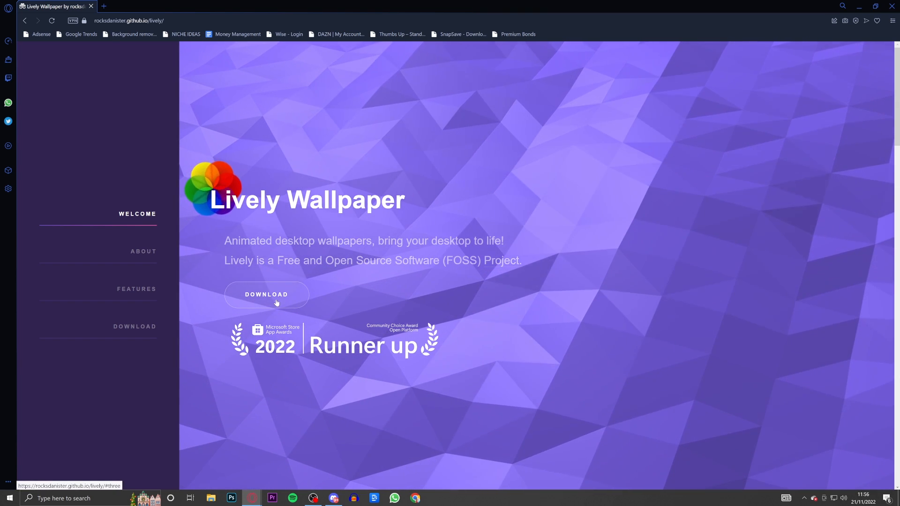
left_click(266, 294)
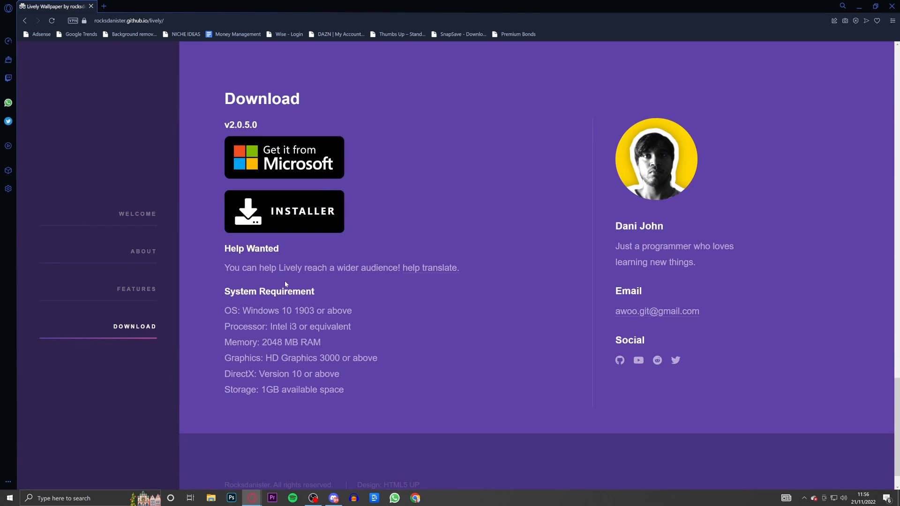
mouse_move(242, 142)
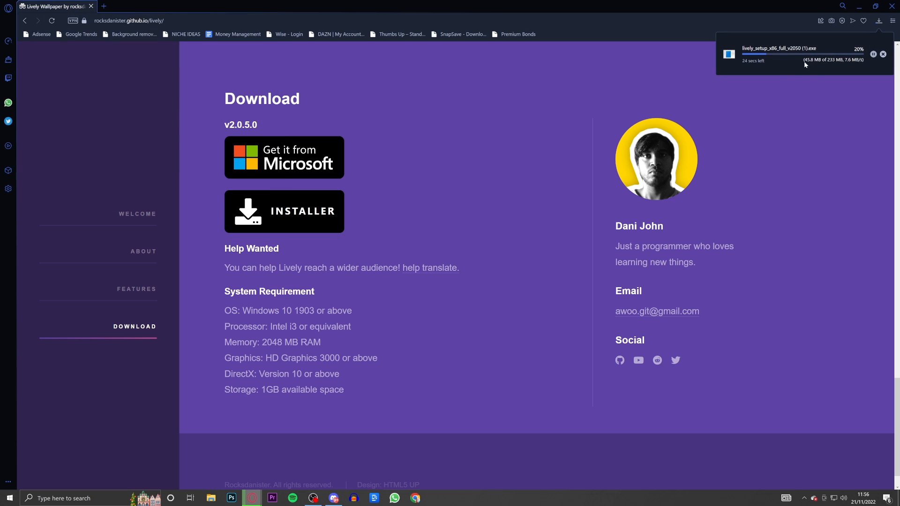
mouse_move(797, 66)
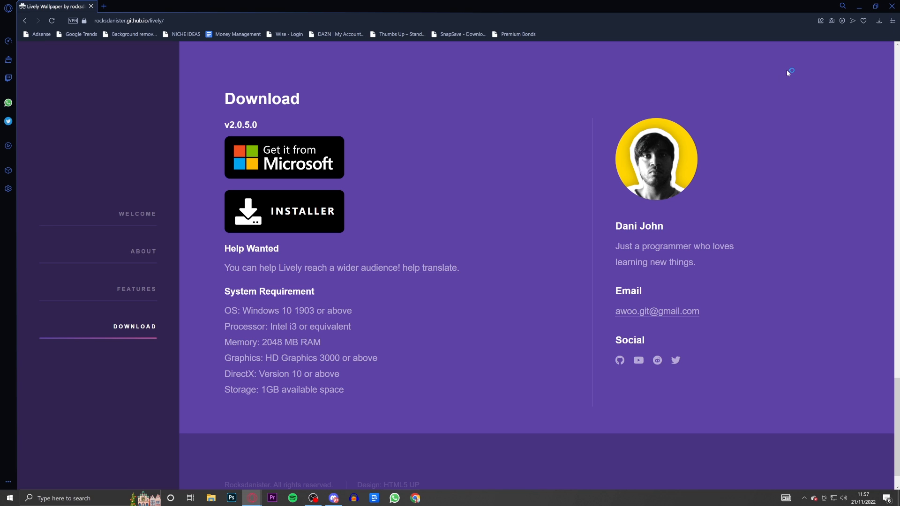
Step: Run the installer for the current user only, with English as the setup language
left_click(284, 210)
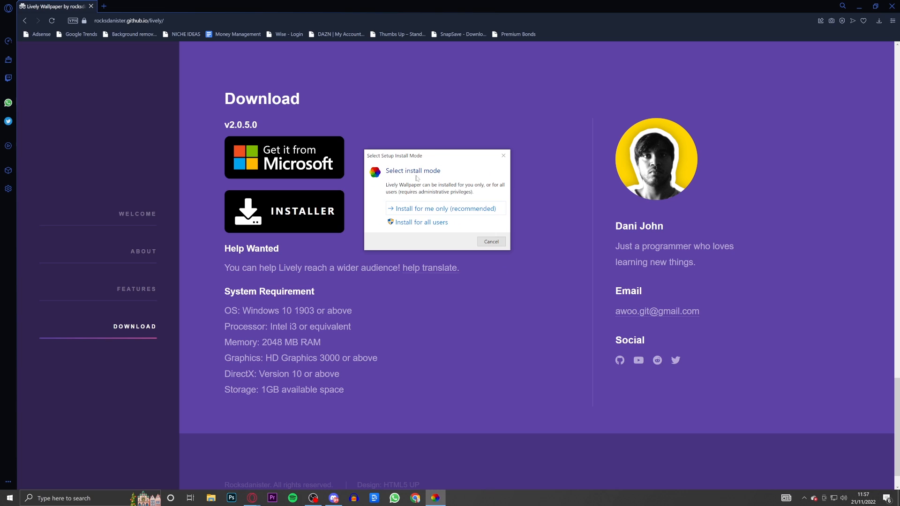
mouse_move(428, 189)
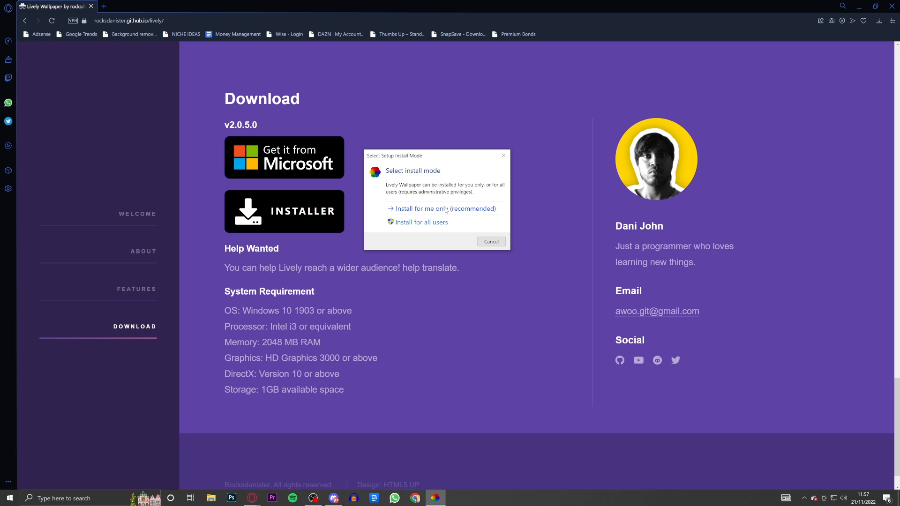
left_click(445, 208)
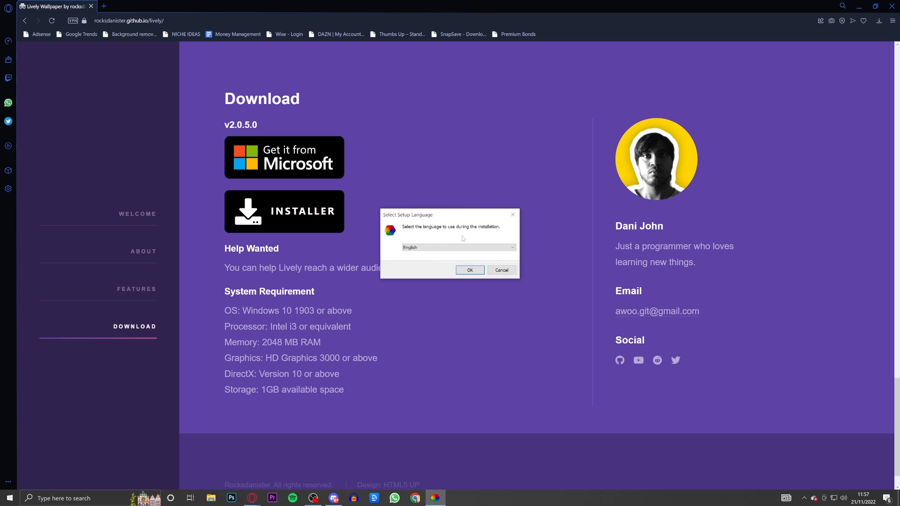
mouse_move(471, 260)
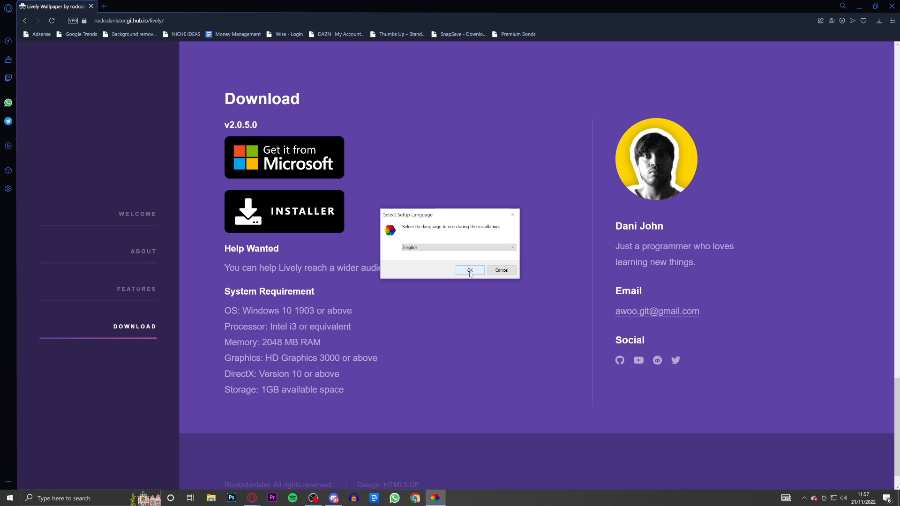
left_click(470, 271)
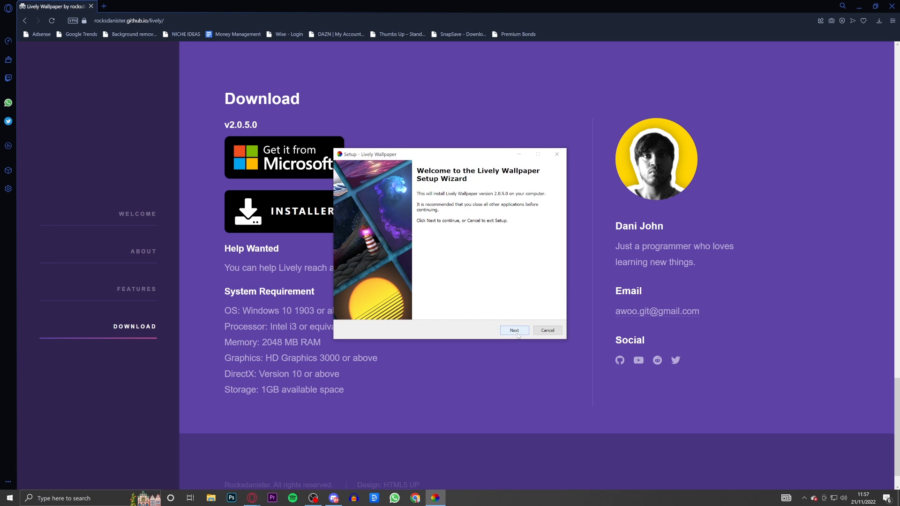
left_click(513, 330)
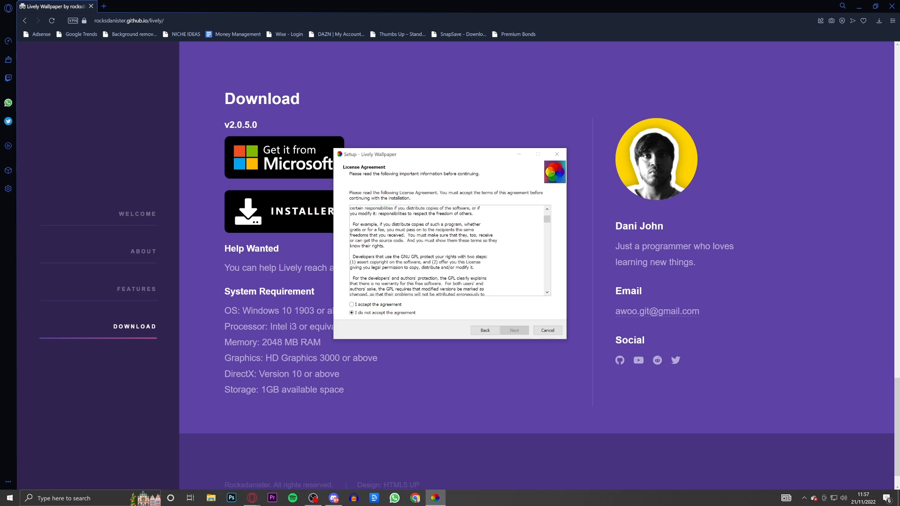
Step: Accept the license, install to D:\Lively Wallpaper, and skip the desktop shortcut
scroll("down", 3)
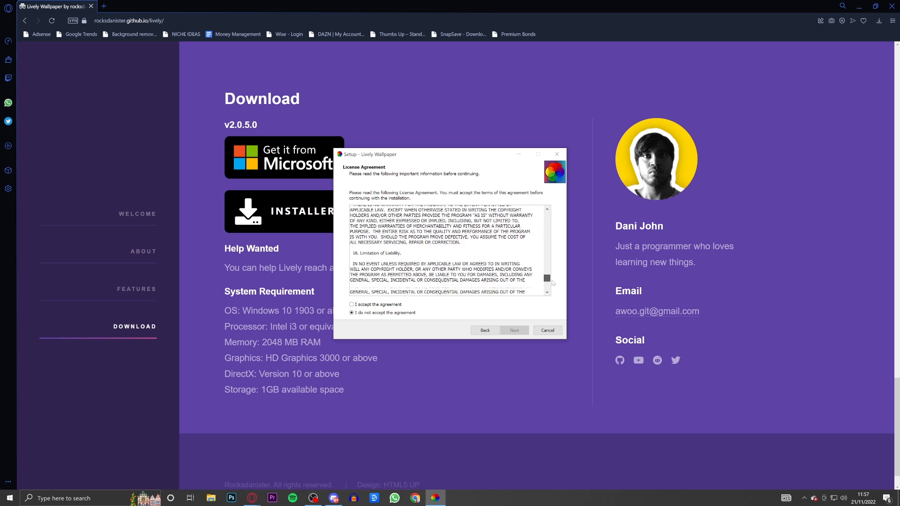
left_click(351, 304)
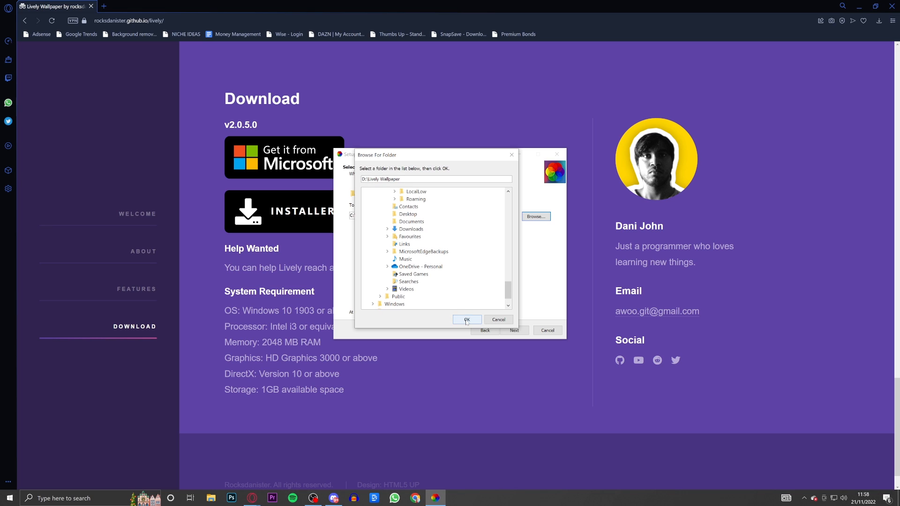
left_click(467, 320)
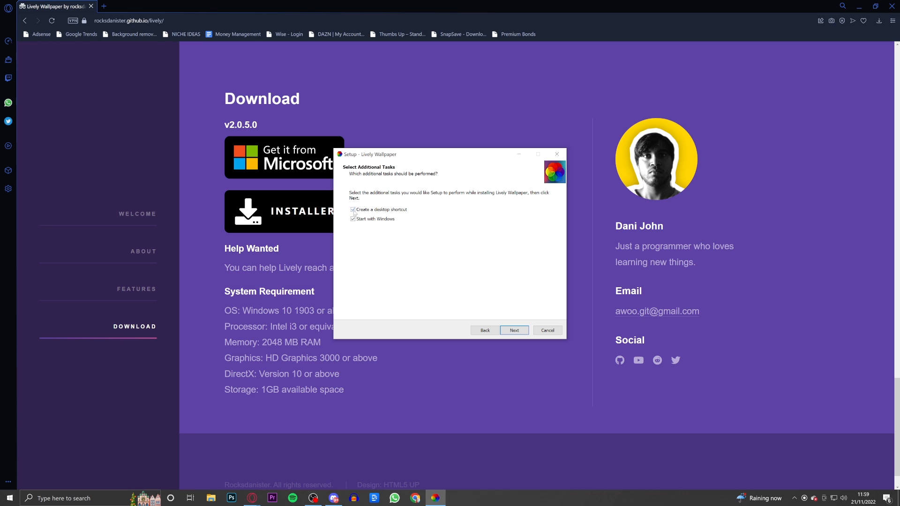
left_click(353, 210)
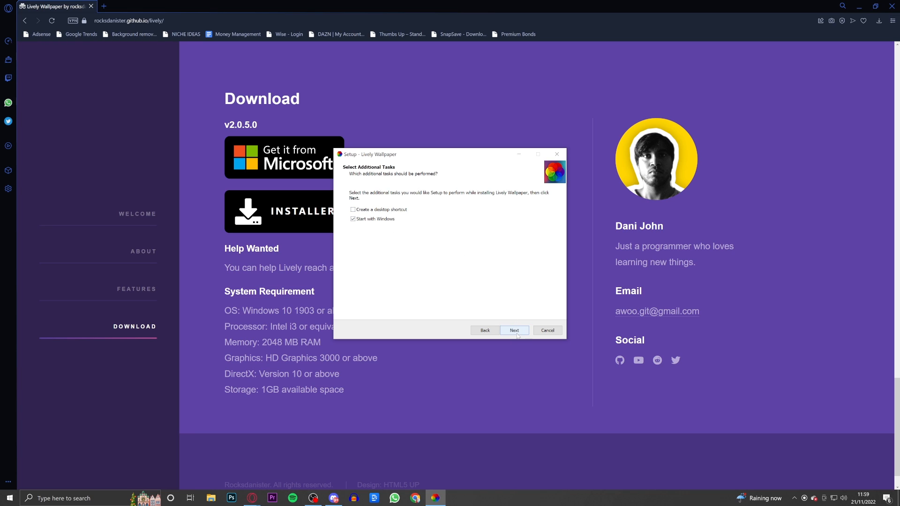
left_click(514, 330)
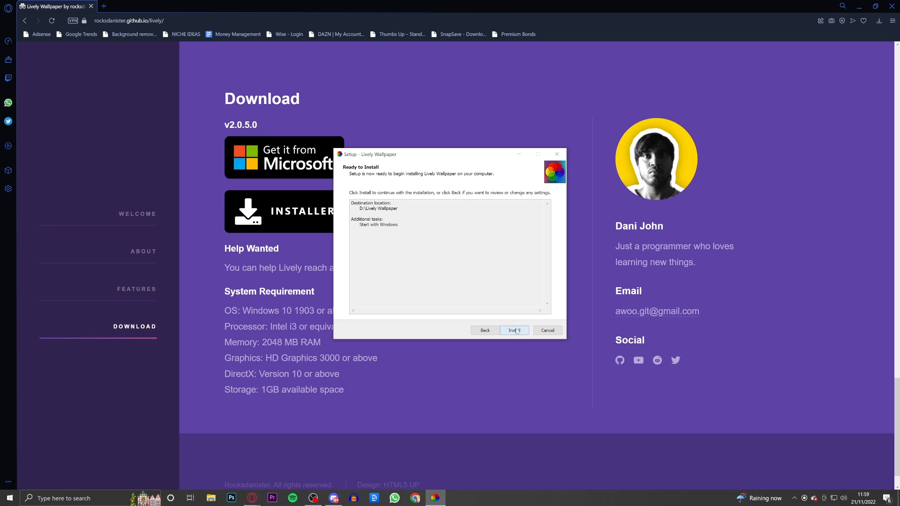
Step: Install Lively Wallpaper, then finish the wizard with 'Launch Lively Wallpaper' ticked
left_click(514, 330)
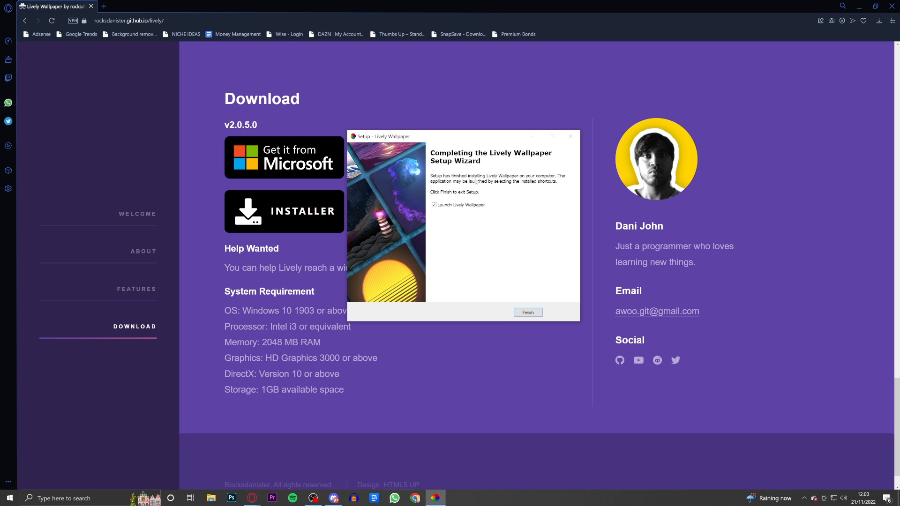
mouse_move(548, 181)
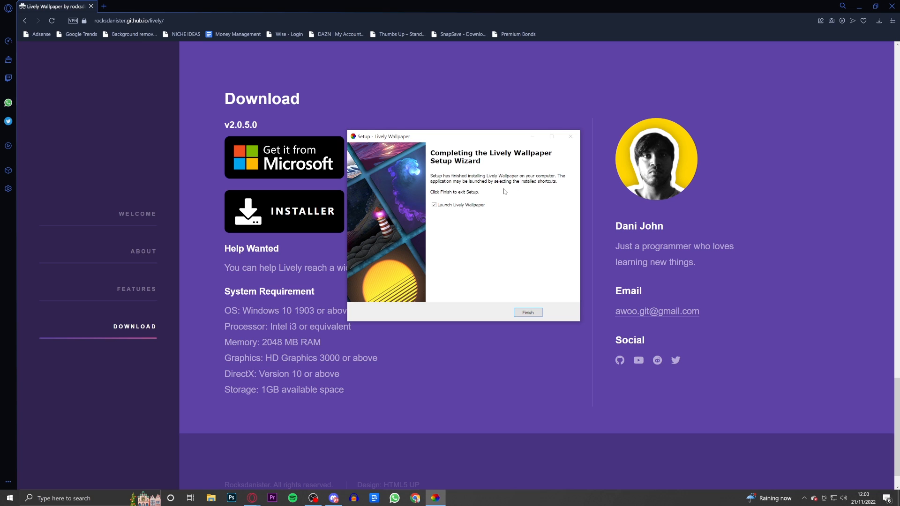
mouse_move(560, 194)
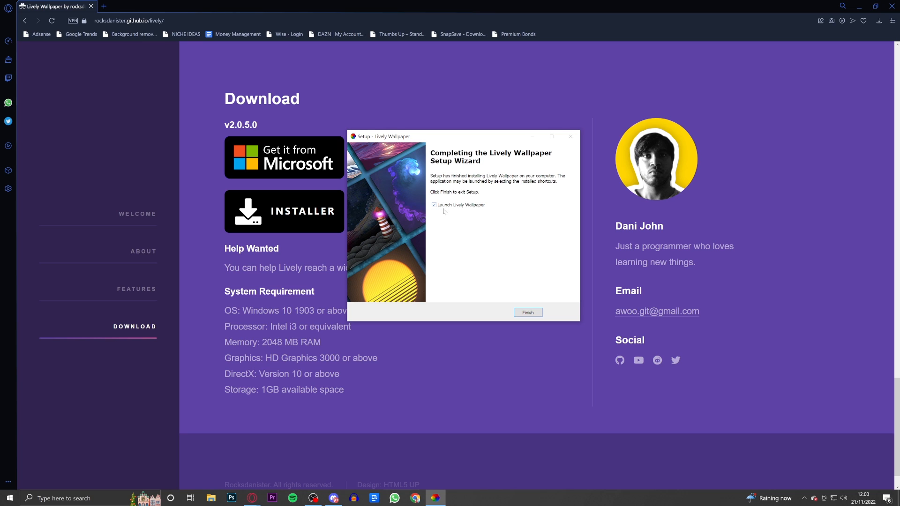
left_click(527, 313)
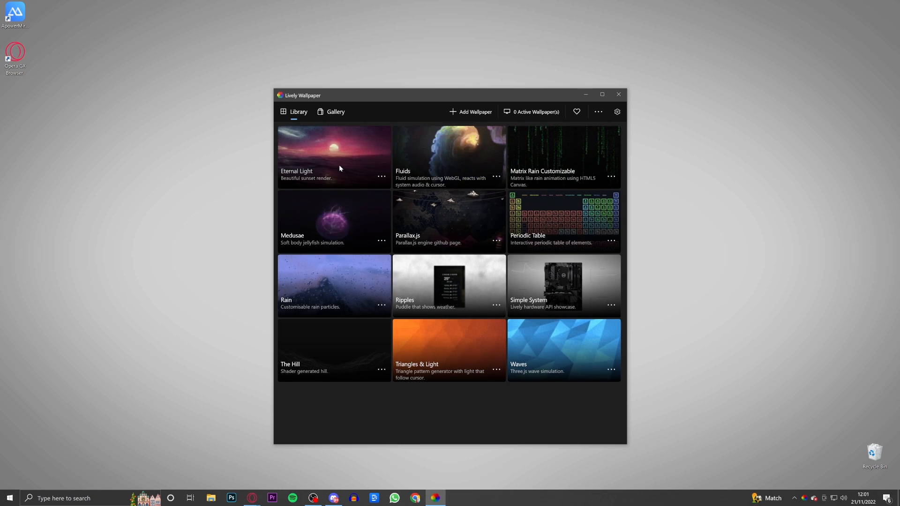
Step: Apply the Eternal Light tile as wallpaper and minimize the Lively window
double_click(333, 155)
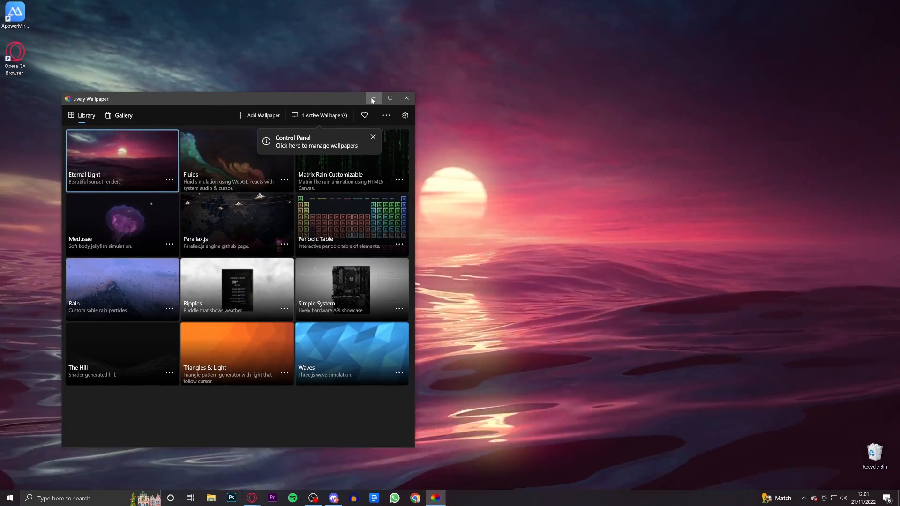
left_click(373, 98)
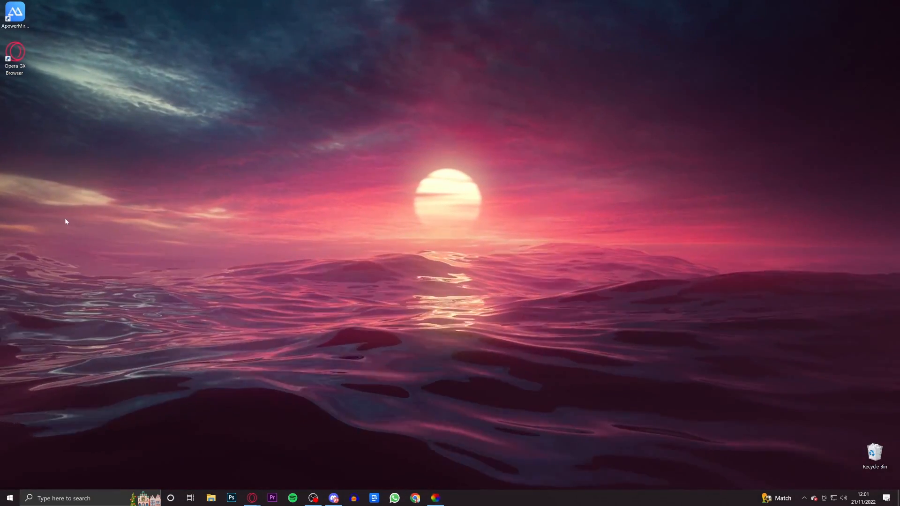
mouse_move(592, 202)
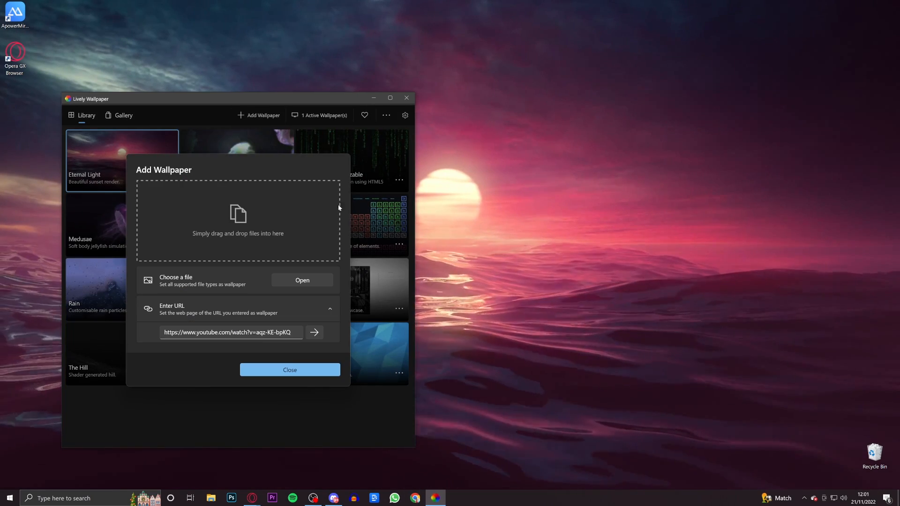
Step: Close the Add Wallpaper panel, move the library window up, and reopen Add Wallpaper
left_click(289, 370)
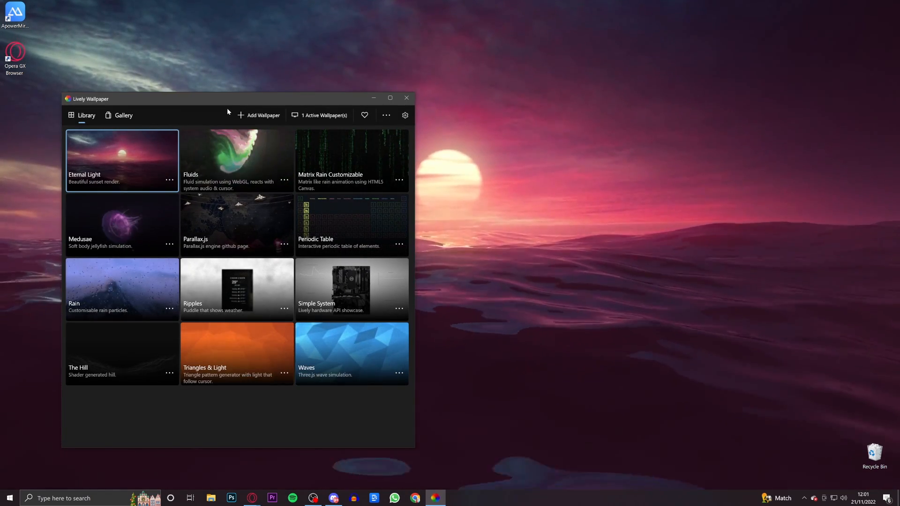
left_click_drag(230, 98, 229, 66)
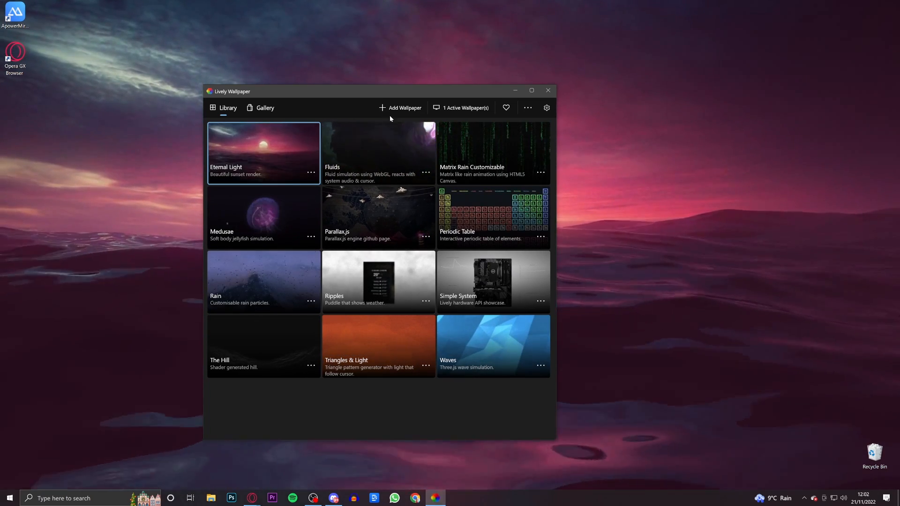
left_click(404, 108)
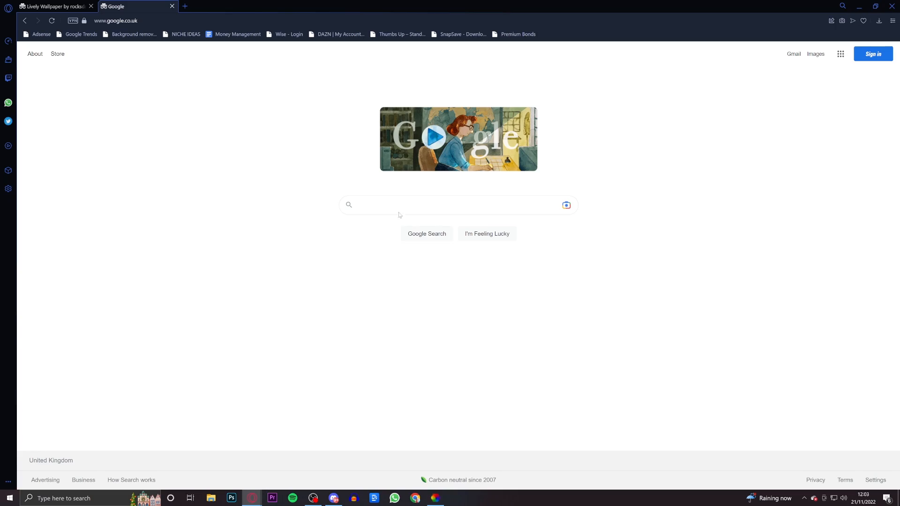
Step: Go to YouTube via Google and search for 'live wallpaper' loop videos
type("yt")
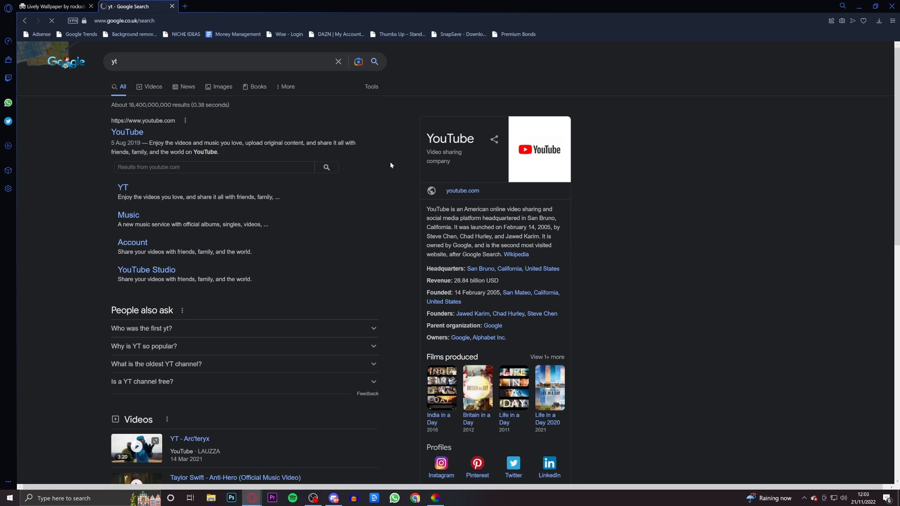
left_click(127, 132)
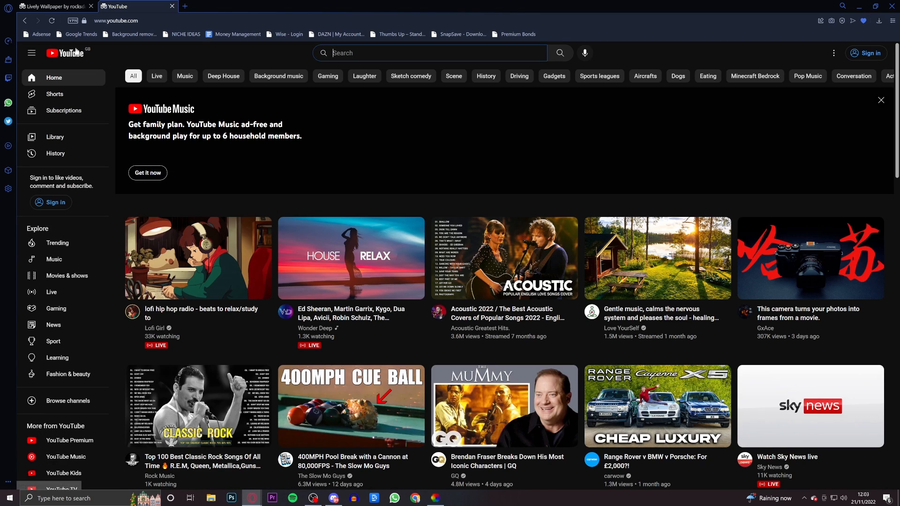
type("live wallpaper loop")
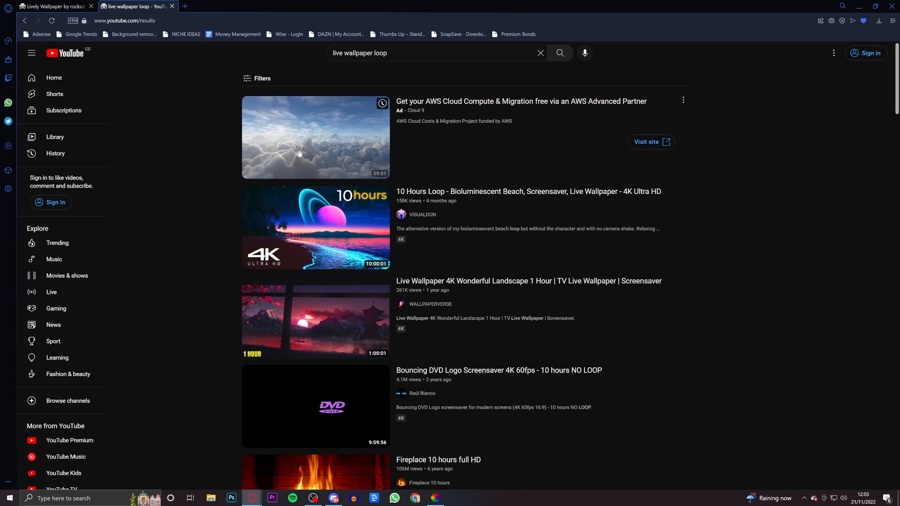
scroll("down", 3)
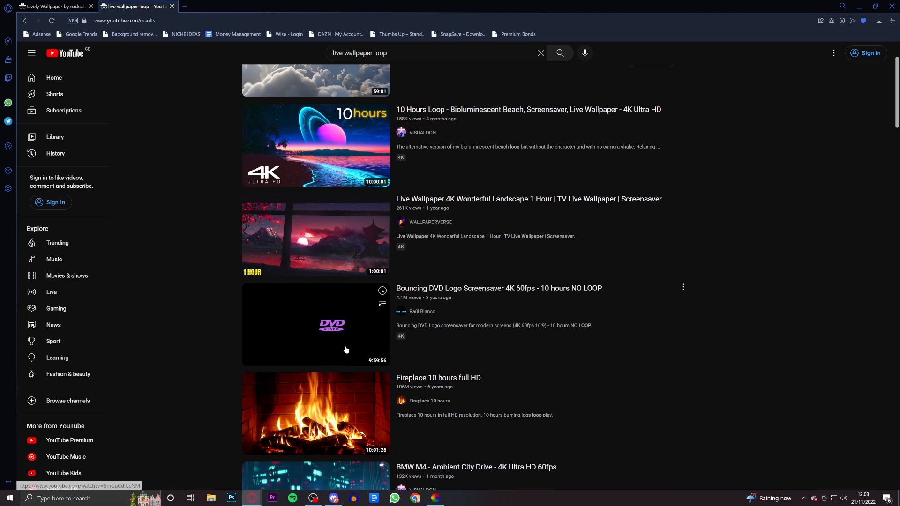
scroll("down", 3)
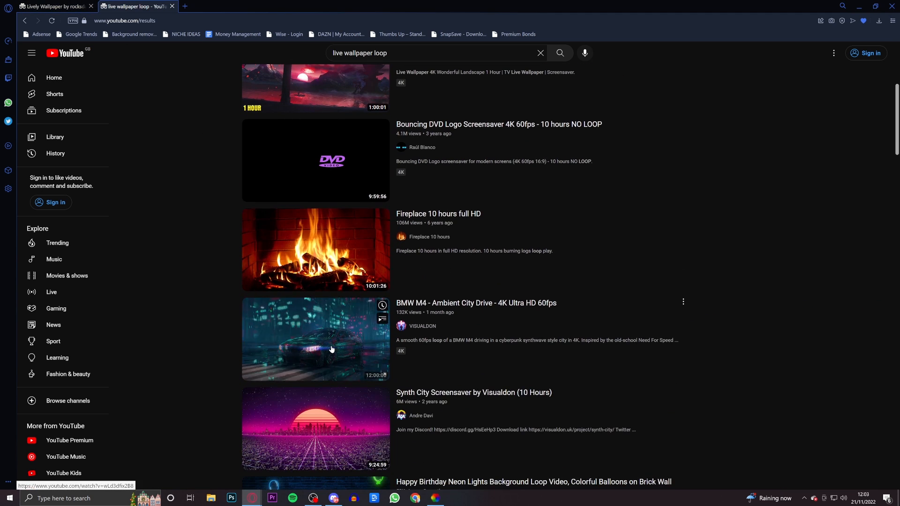
Step: Open the BMW M4 Ambient City Drive video and copy its short share link
left_click(316, 338)
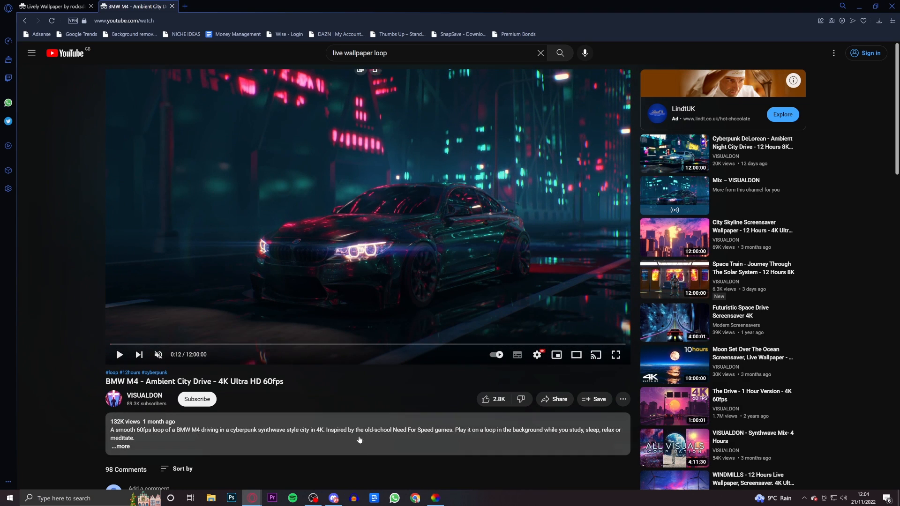
left_click(554, 399)
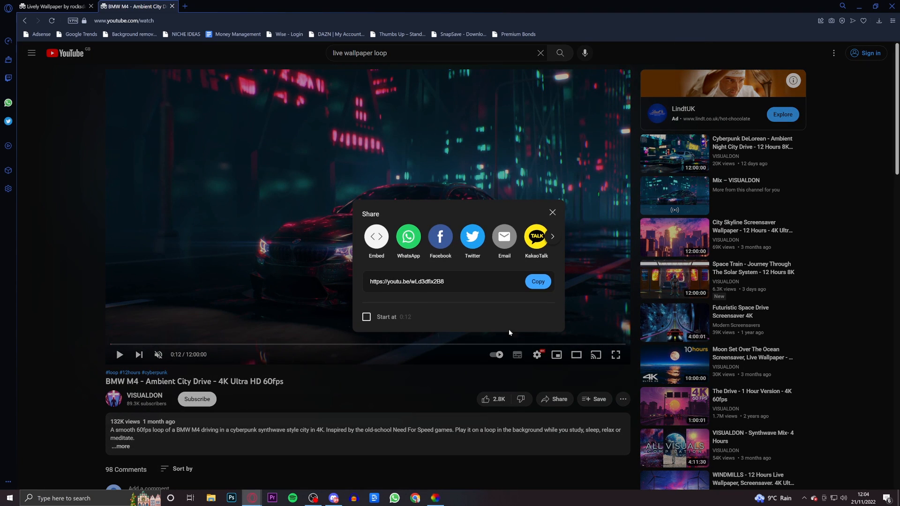
left_click(537, 281)
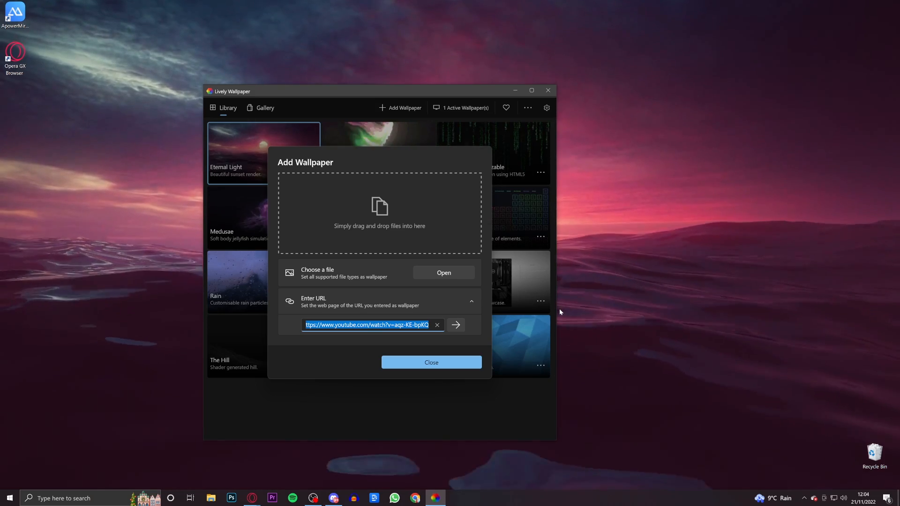
type("https://youtu.be/wLd3dfix2B8")
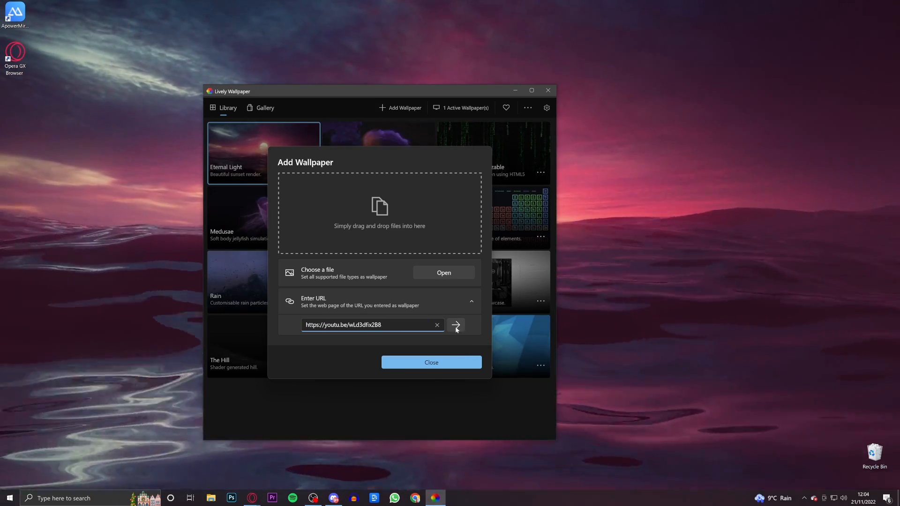
left_click(456, 325)
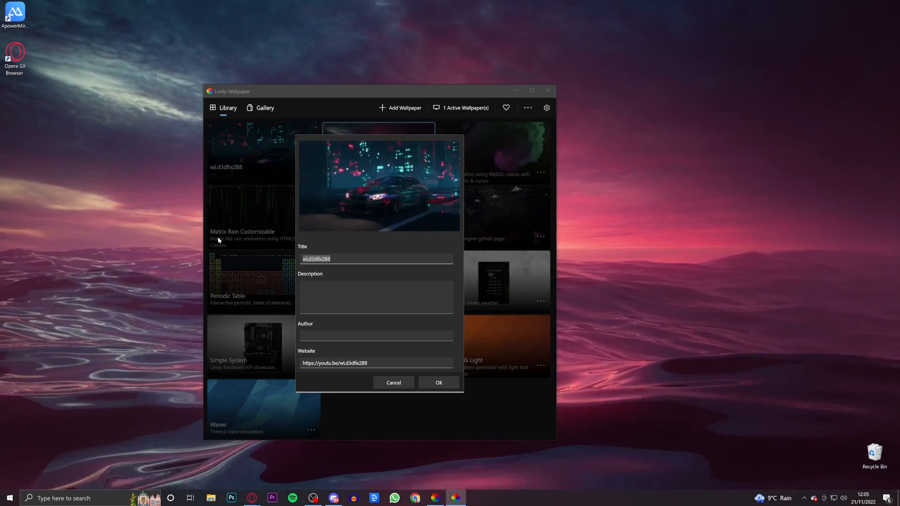
type("Car Wallpaper")
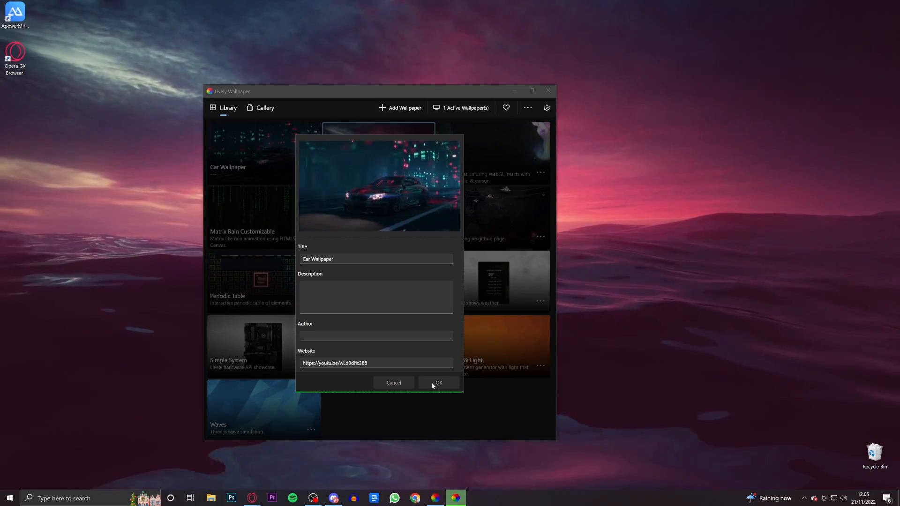
left_click(438, 383)
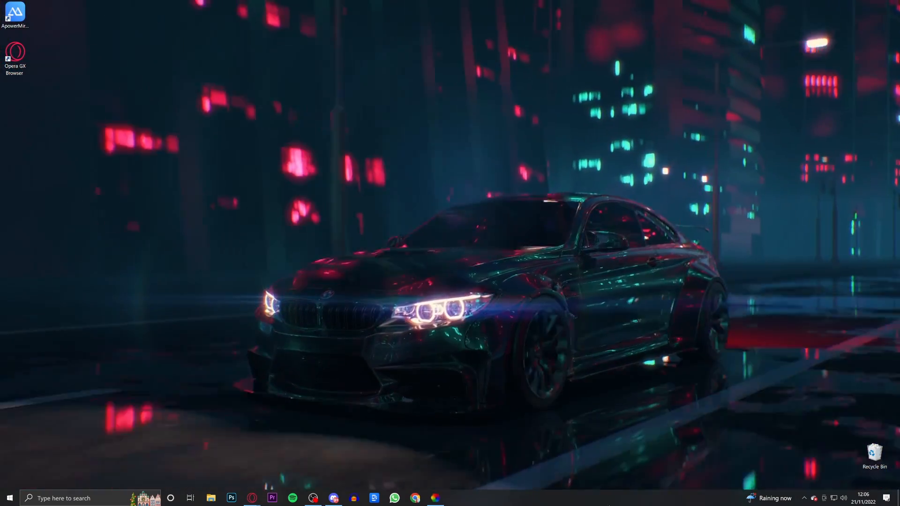
left_click(435, 498)
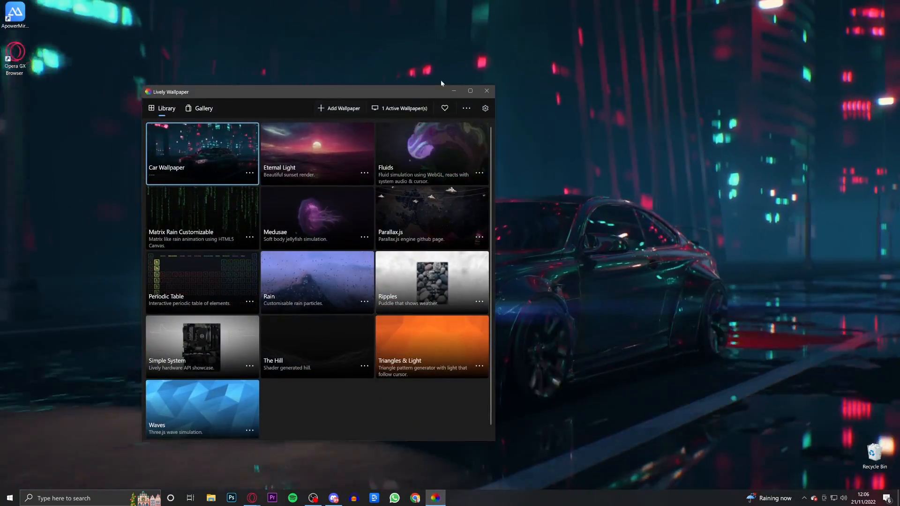